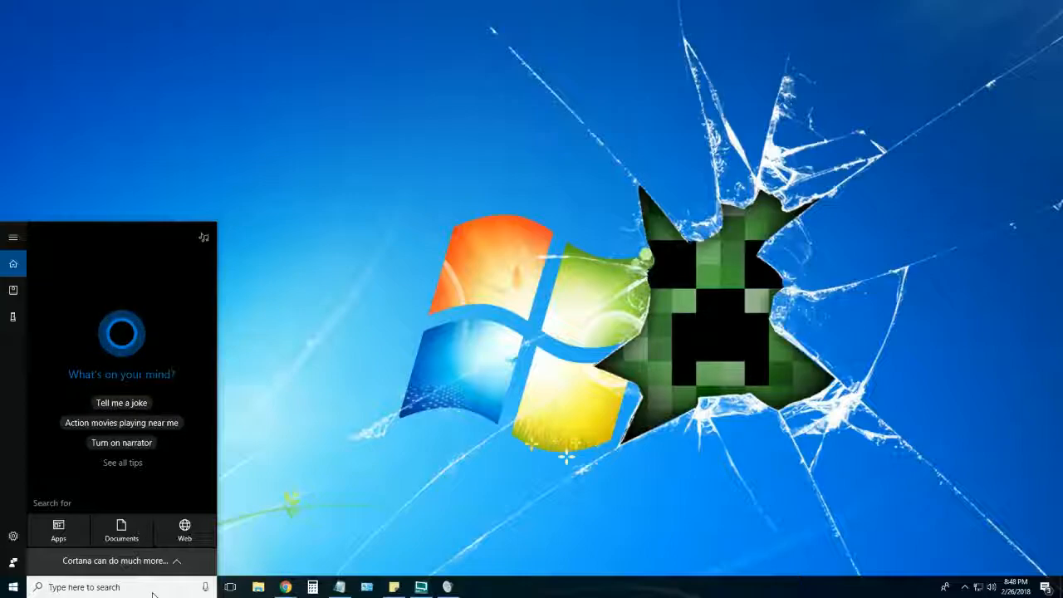
Step: Search 'contr' from the taskbar and launch Control Panel from the results
{"action": "type", "text": "contr"}
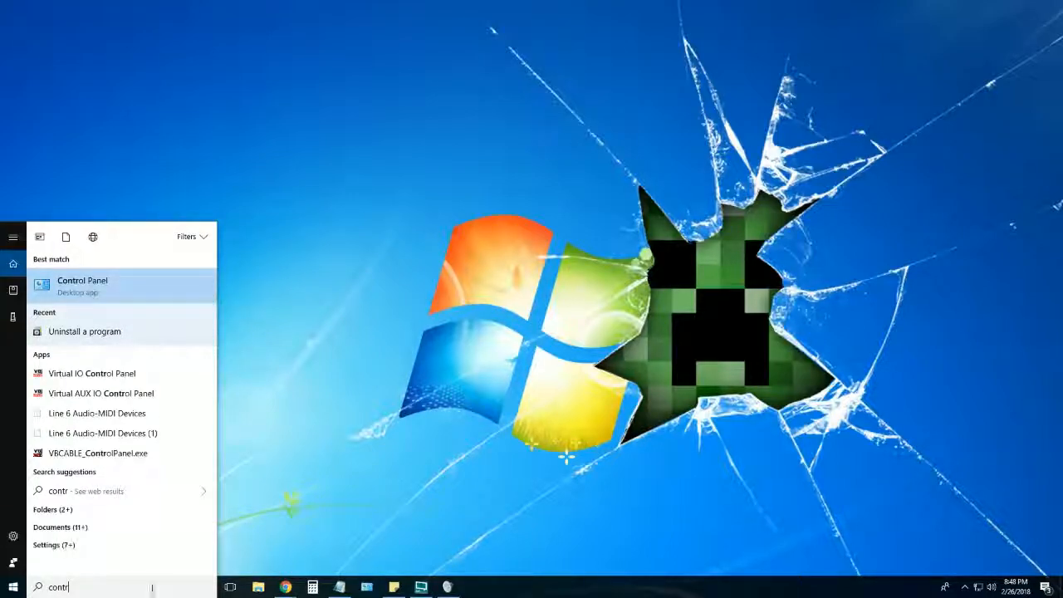
{"action": "left_click", "coordinate": [82, 286]}
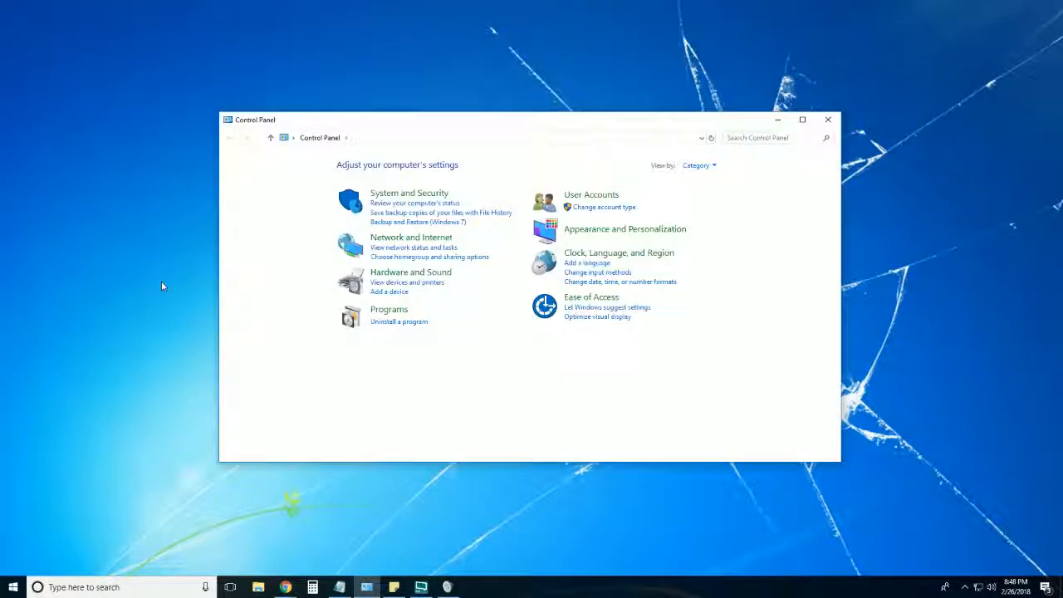
{"action": "left_click", "coordinate": [697, 165]}
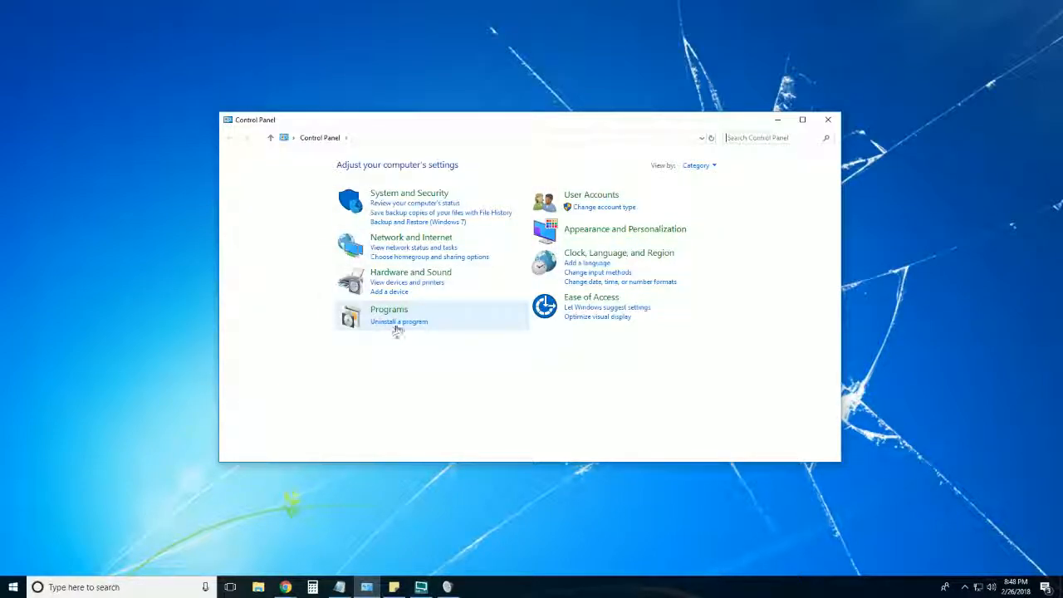
Step: Select Microsoft Office Professional Plus 2016 in Programs and Features to change it
{"action": "left_click", "coordinate": [399, 322]}
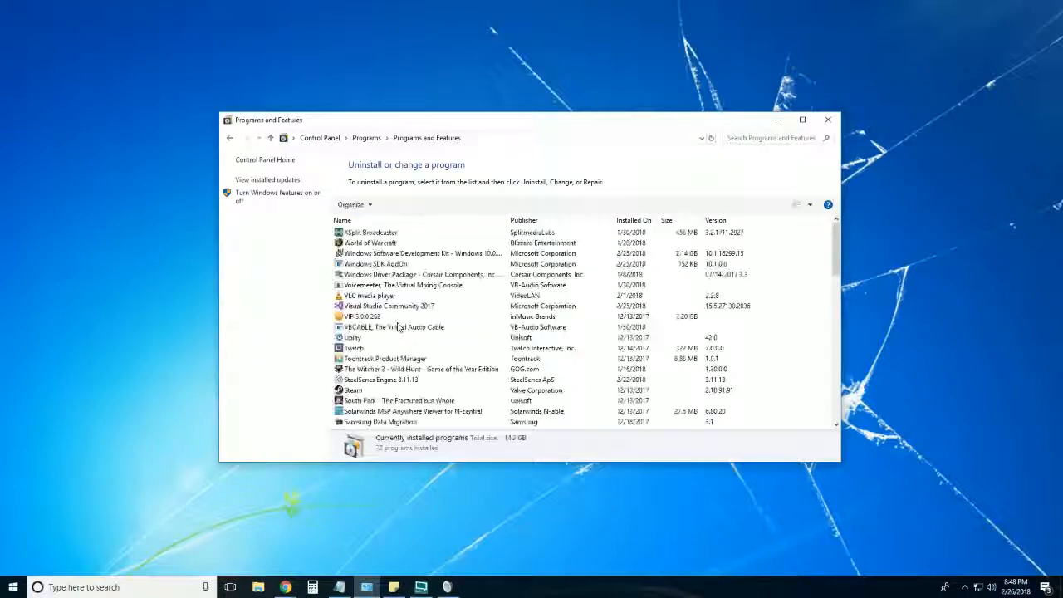
{"action": "scroll", "scroll_direction": "down", "scroll_amount": 3}
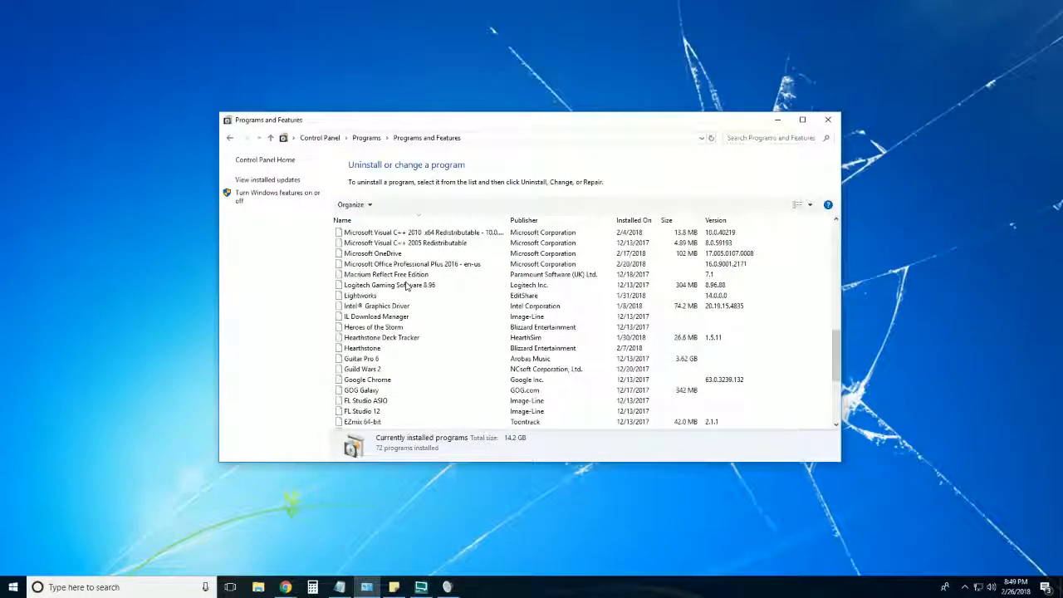
{"action": "left_click", "coordinate": [413, 264]}
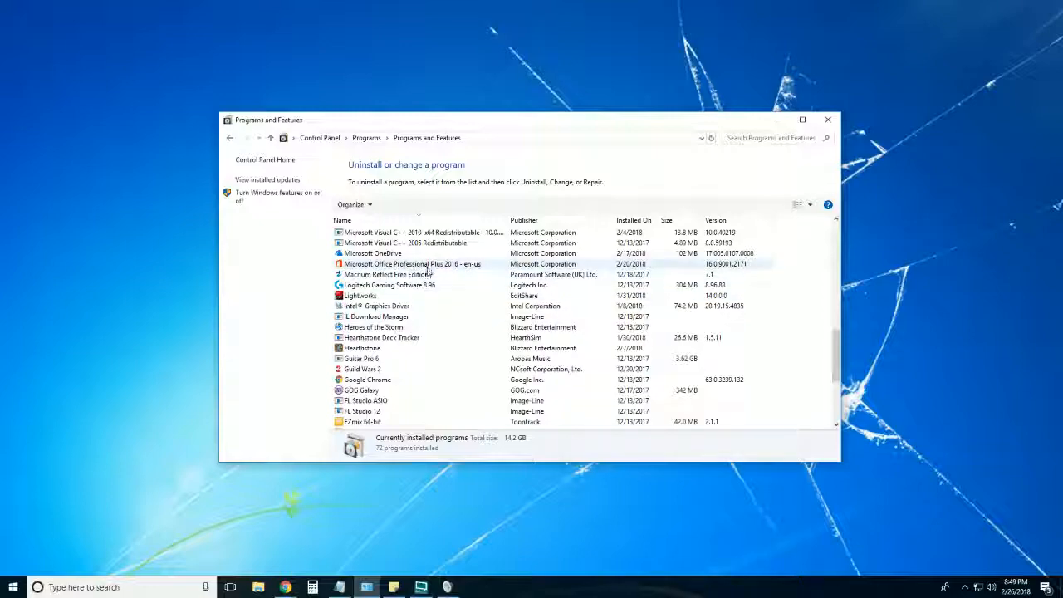
{"action": "left_click", "coordinate": [415, 263]}
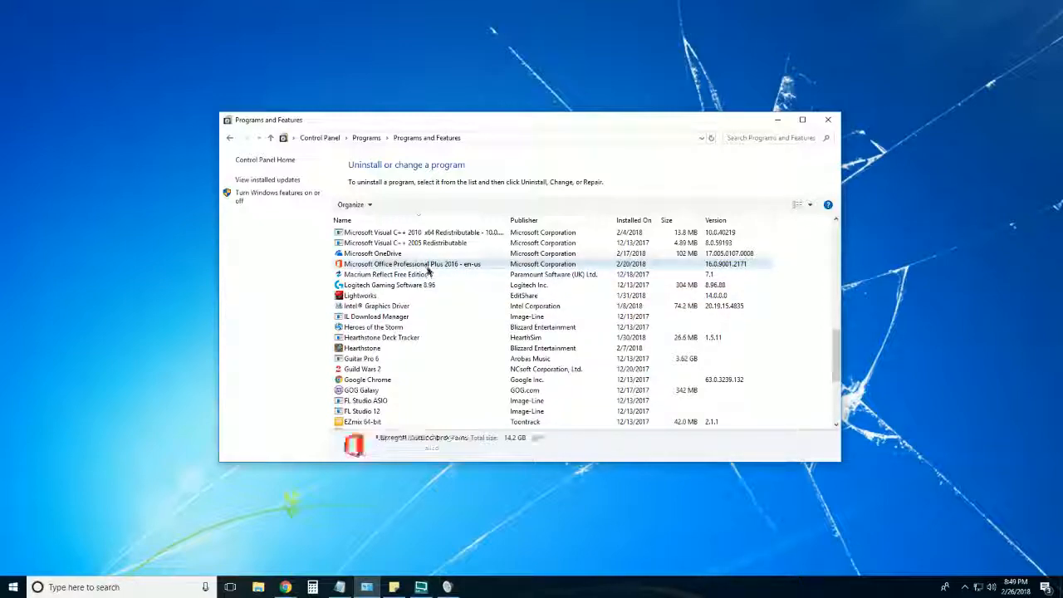
{"action": "left_click", "coordinate": [412, 264]}
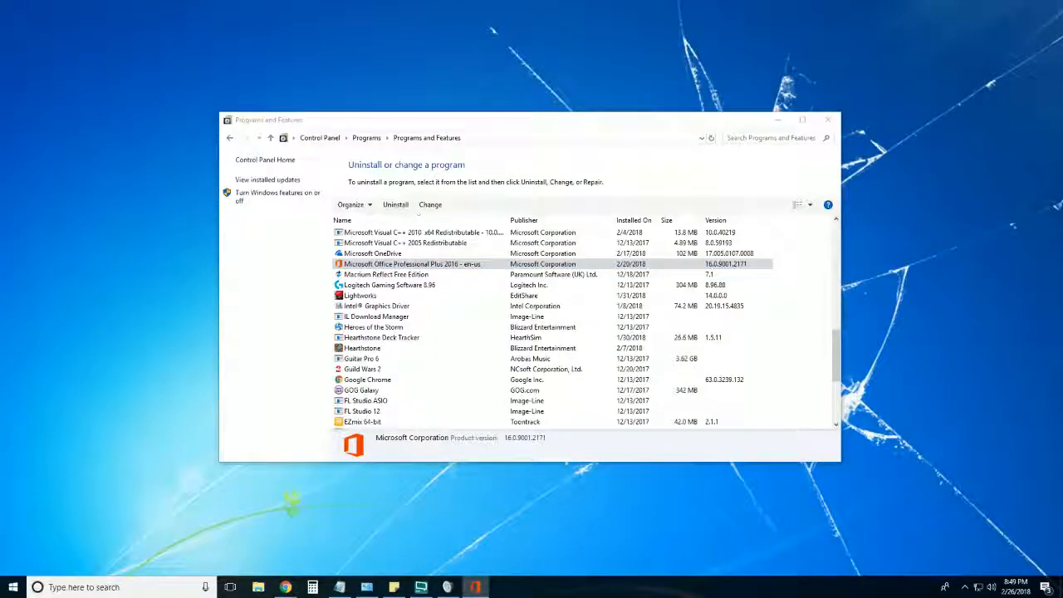
{"action": "left_click", "coordinate": [429, 204]}
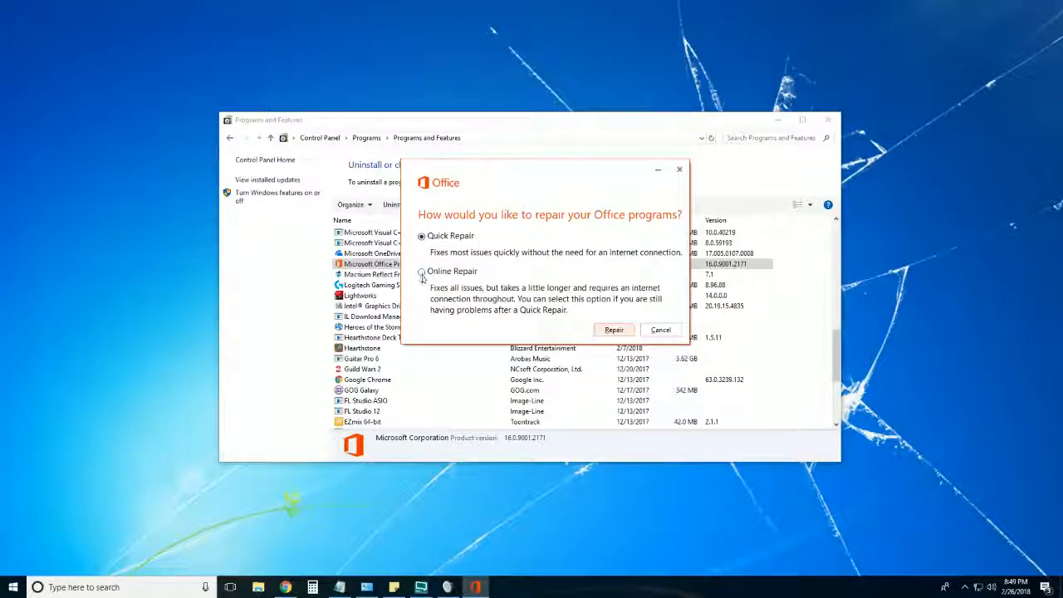
{"action": "left_click", "coordinate": [422, 272]}
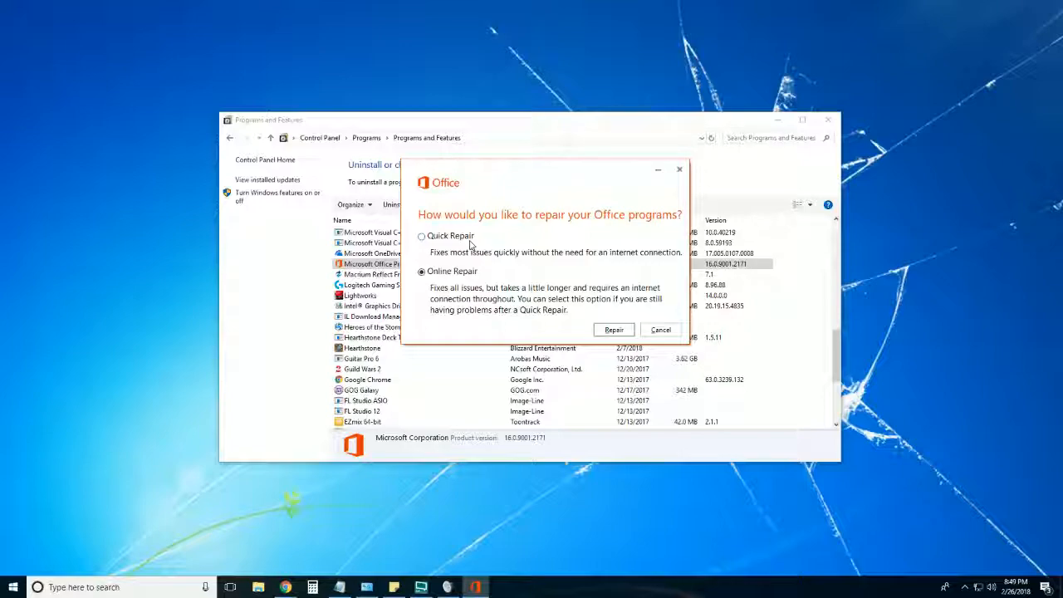
{"action": "left_click", "coordinate": [422, 272]}
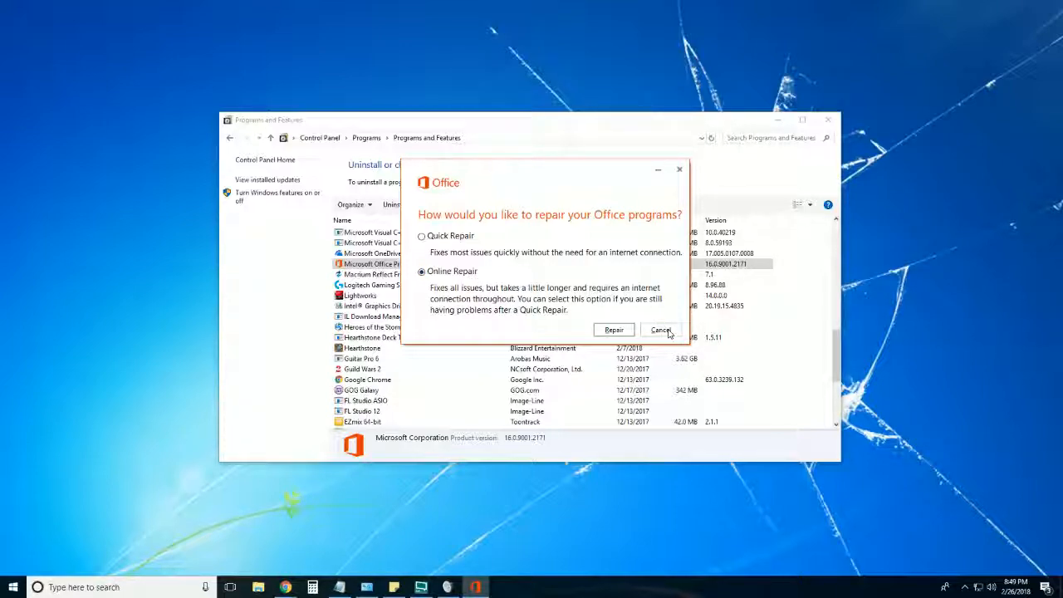
{"action": "left_click", "coordinate": [661, 329]}
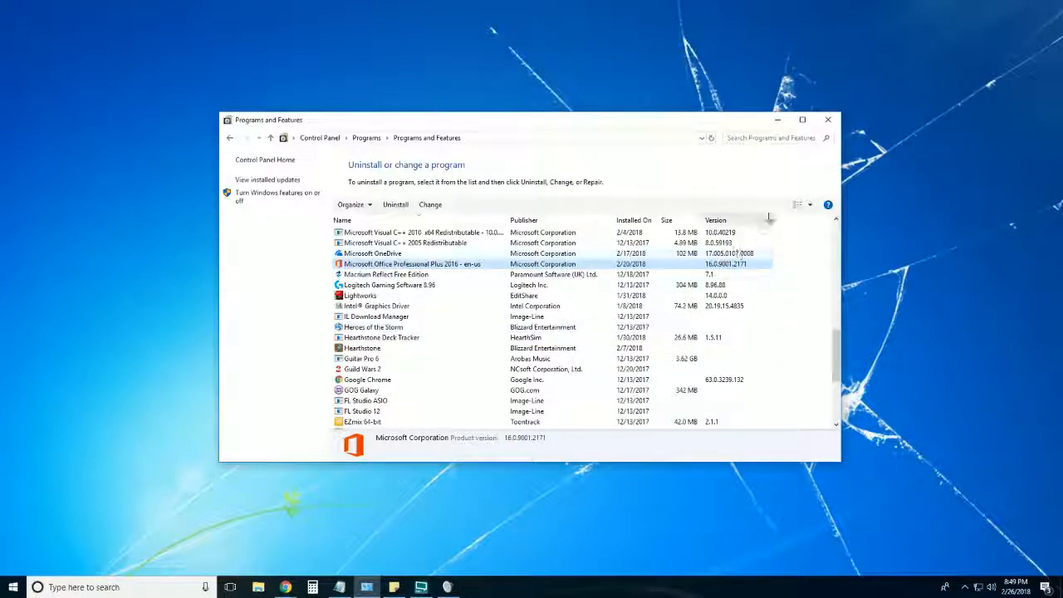
Step: Bring the Chrome 'Repair an Office application' support page to the front
{"action": "left_click", "coordinate": [828, 119]}
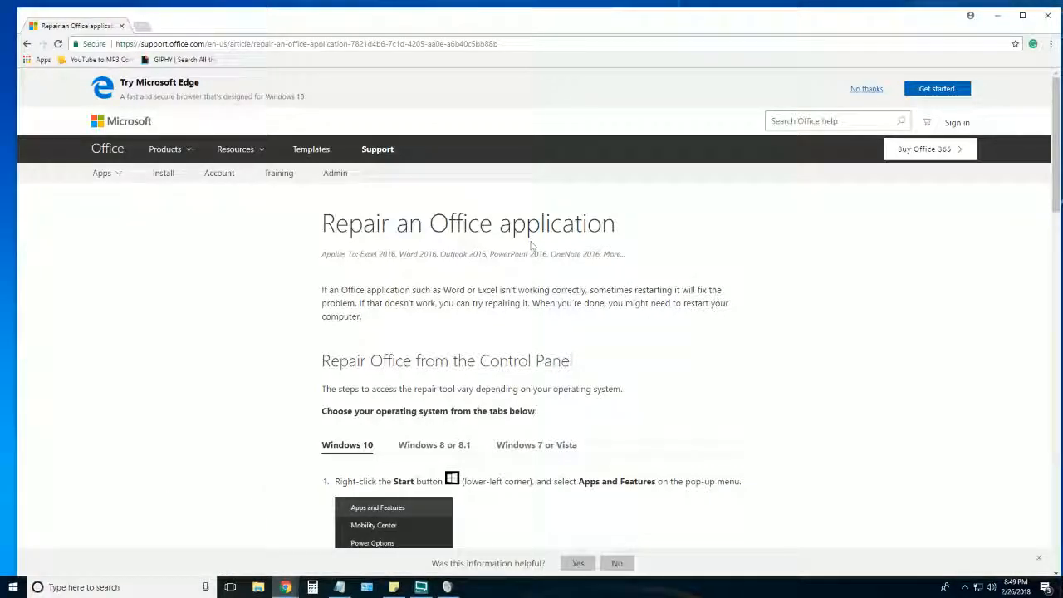
Step: Scroll to the 'Running Repair didn't help. Now what?' section with its Download button
{"action": "scroll", "scroll_direction": "down", "scroll_amount": 3}
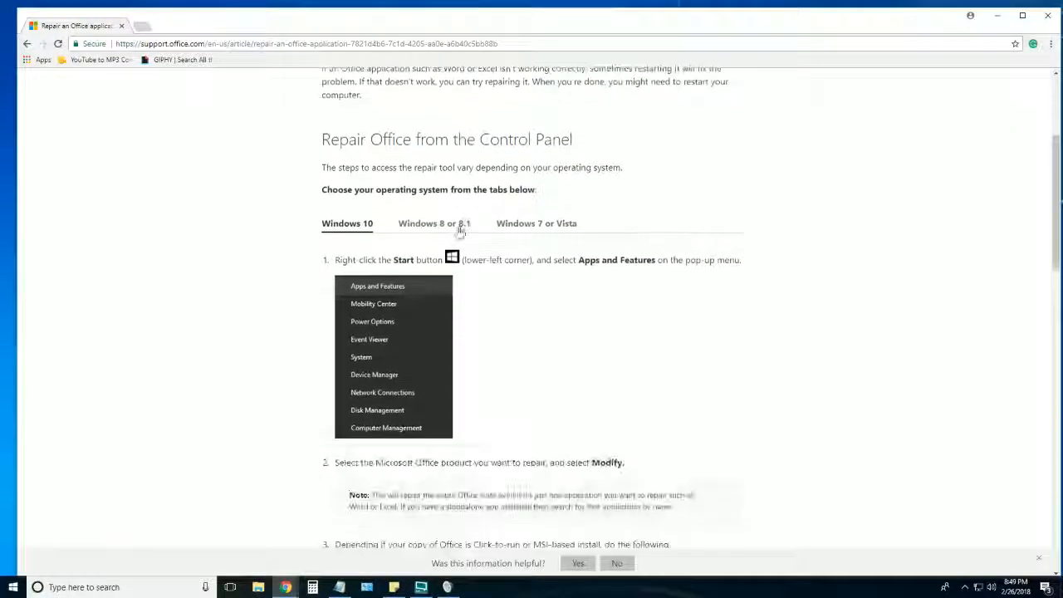
{"action": "scroll", "scroll_direction": "down", "scroll_amount": 3}
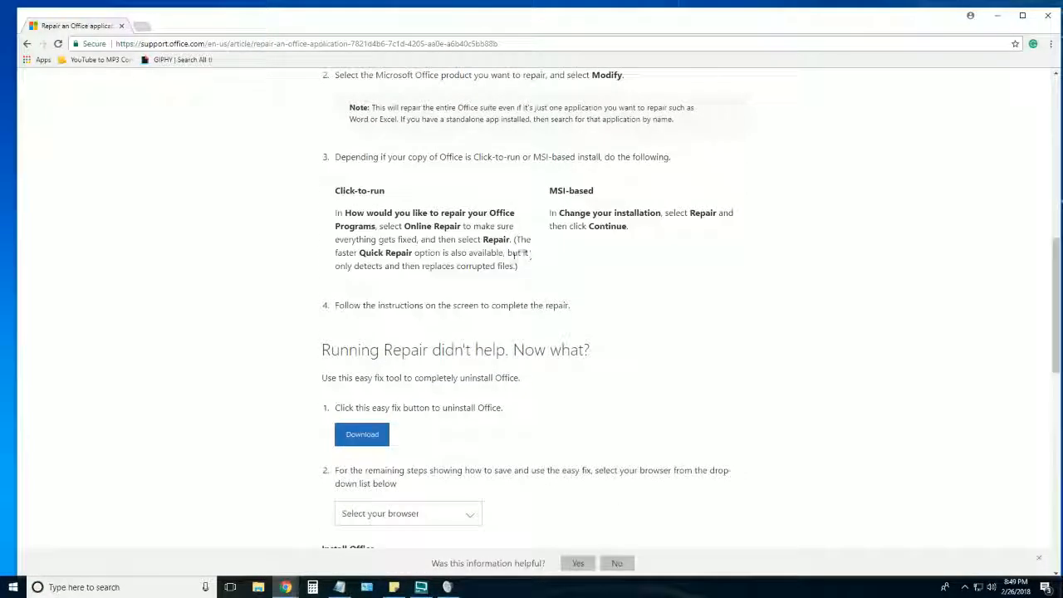
{"action": "scroll", "scroll_direction": "down", "scroll_amount": 3}
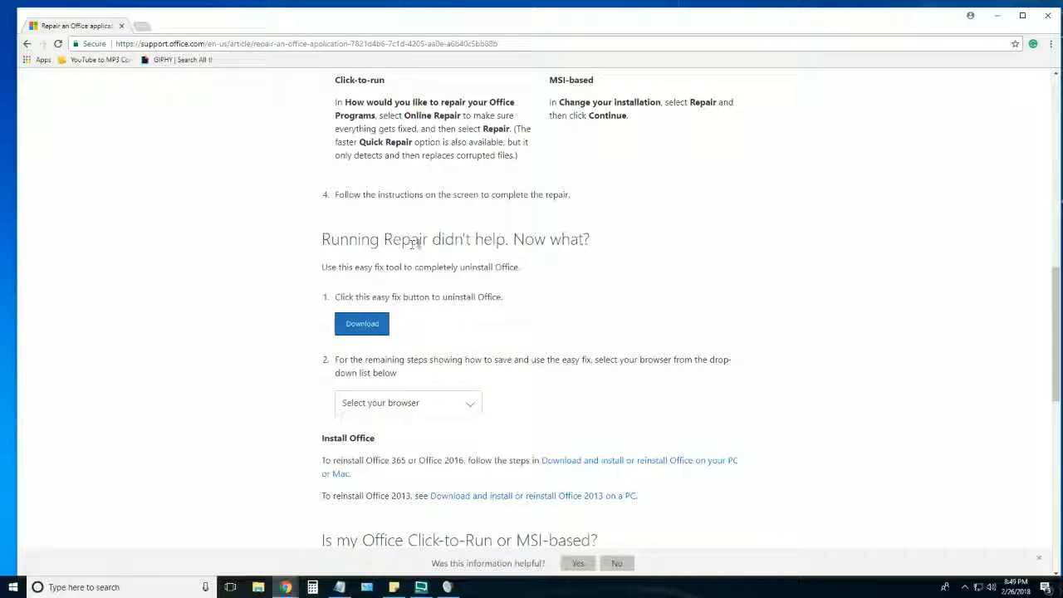
{"action": "mouse_move", "coordinate": [363, 325]}
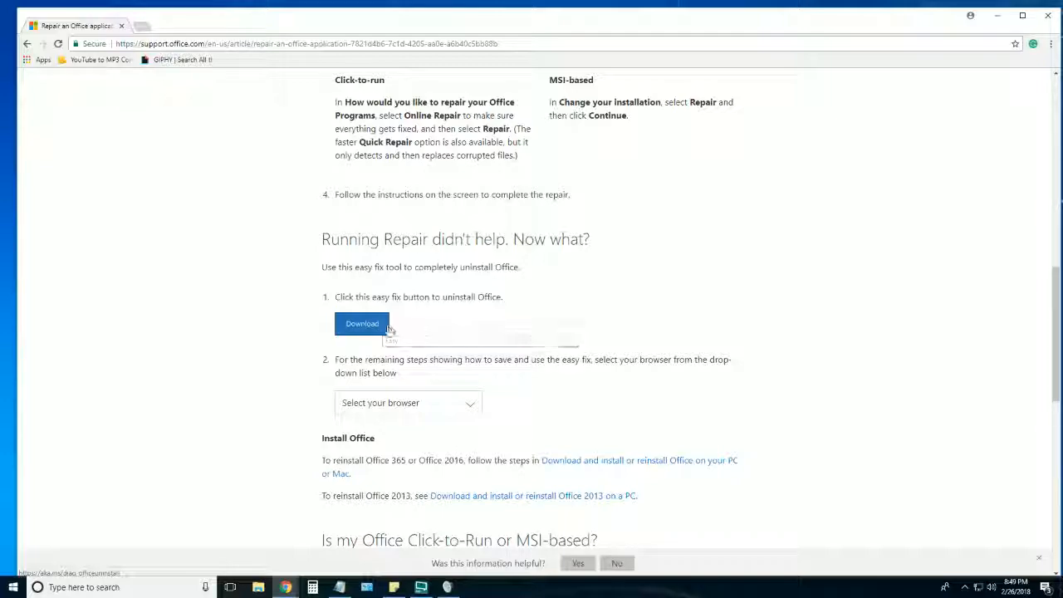
{"action": "mouse_move", "coordinate": [390, 337]}
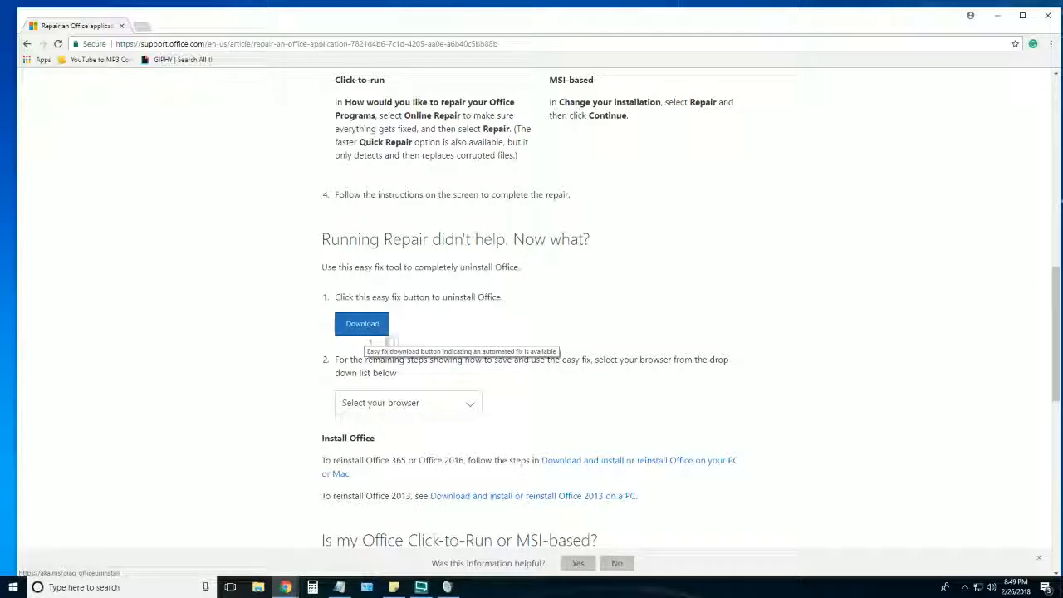
{"action": "mouse_move", "coordinate": [398, 347]}
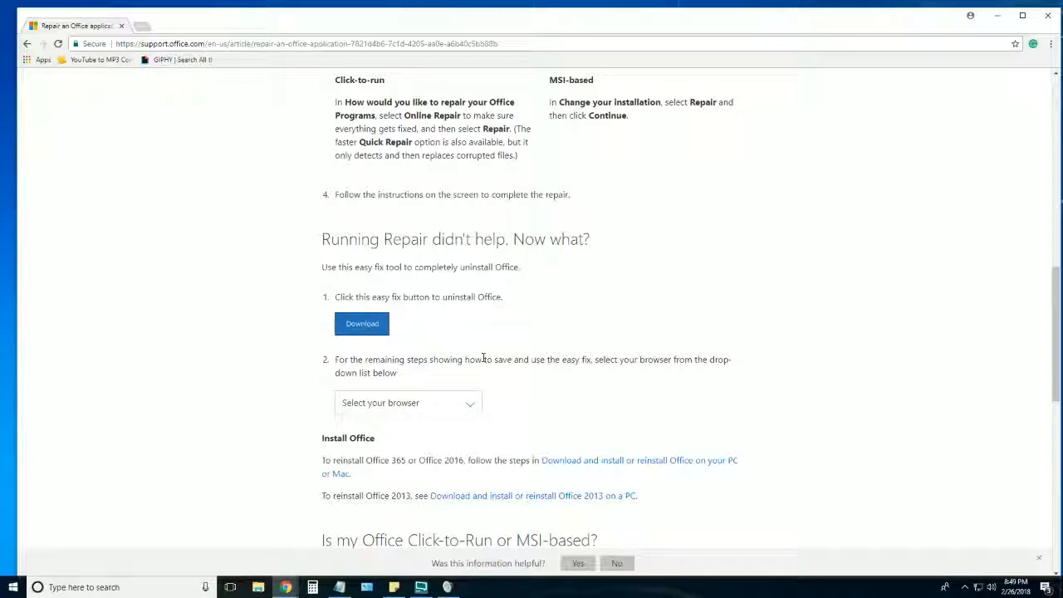
{"action": "mouse_move", "coordinate": [555, 319]}
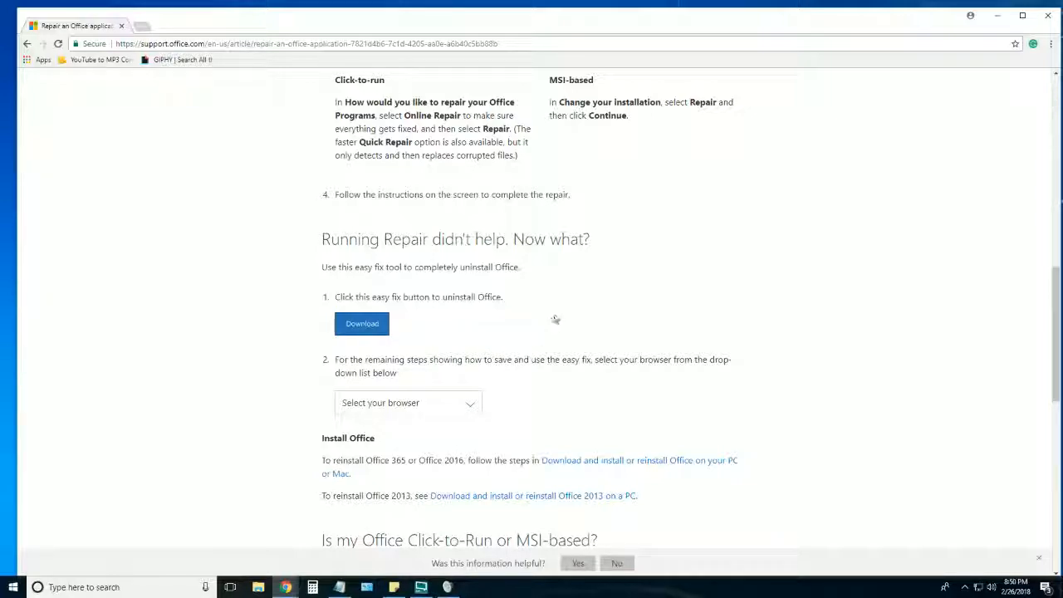
{"action": "mouse_move", "coordinate": [613, 344]}
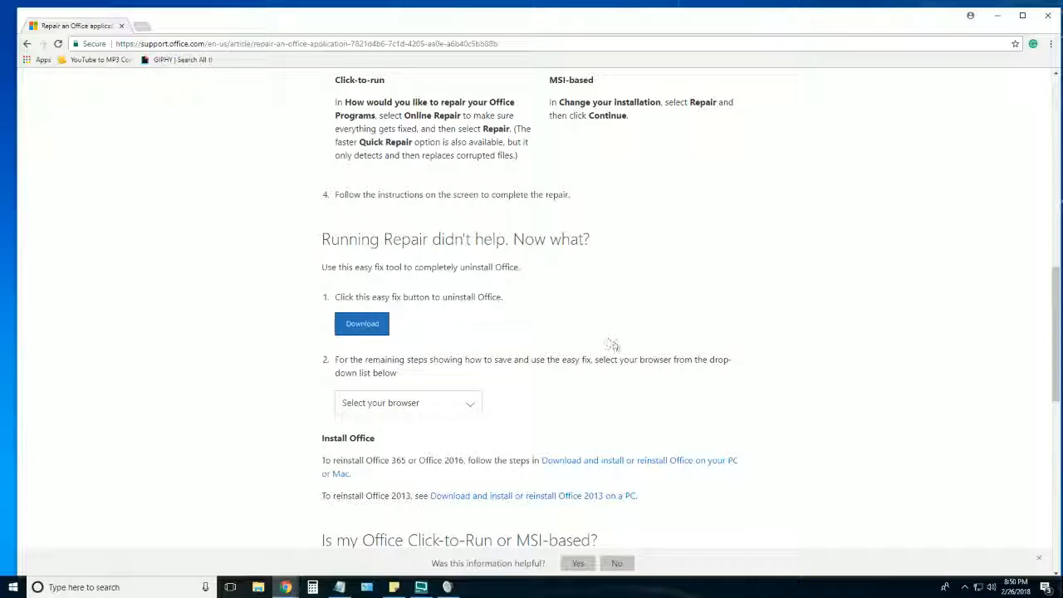